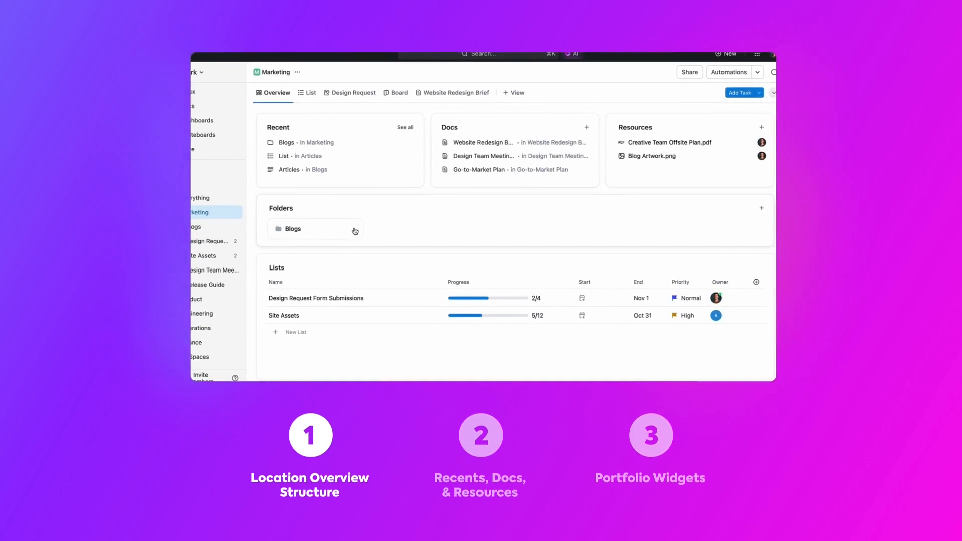
Open the Marketing space's Overview from the sidebar.
left_click(293, 229)
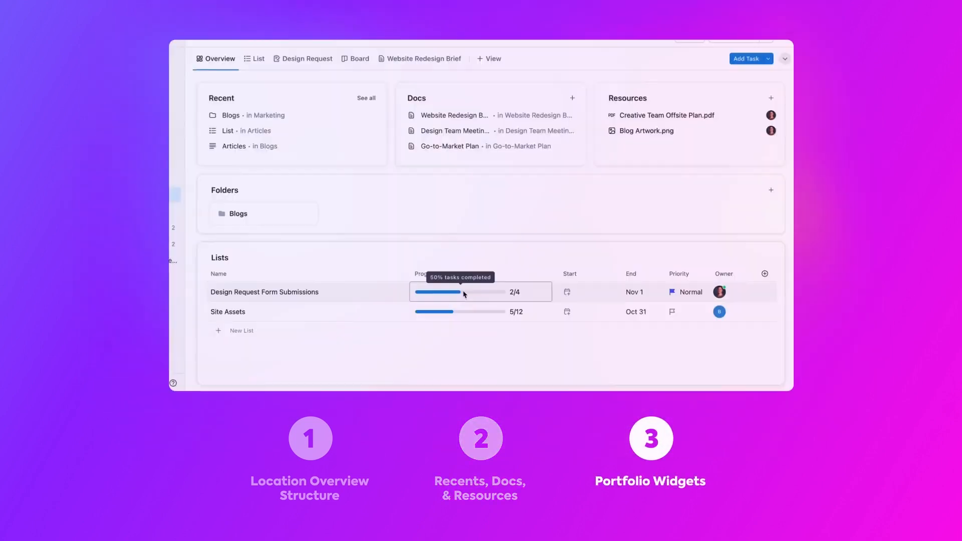
mouse_move(667, 314)
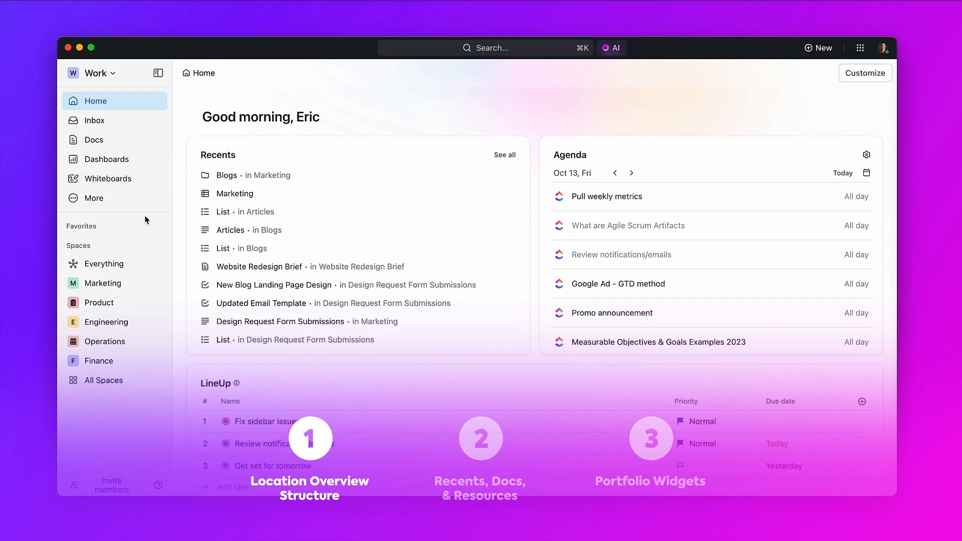
left_click(103, 282)
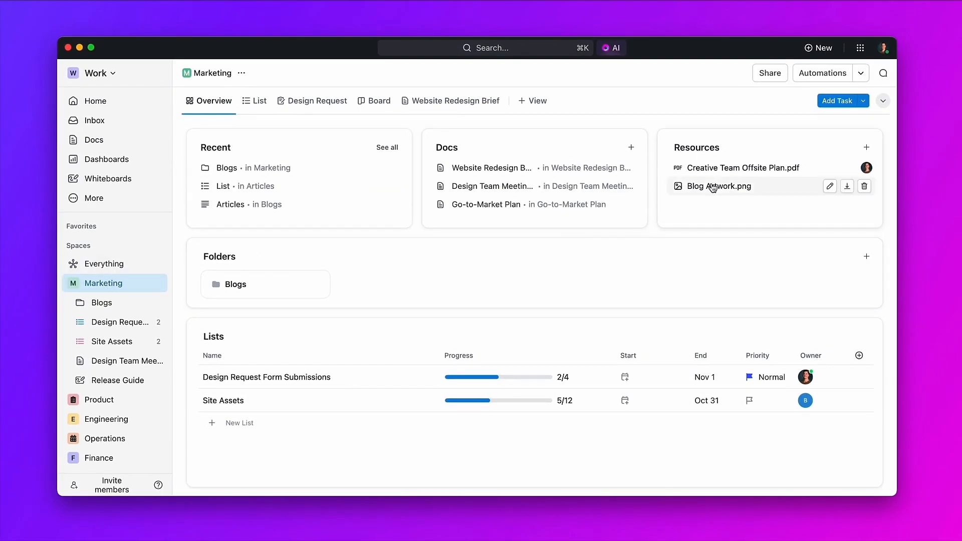
left_click(720, 186)
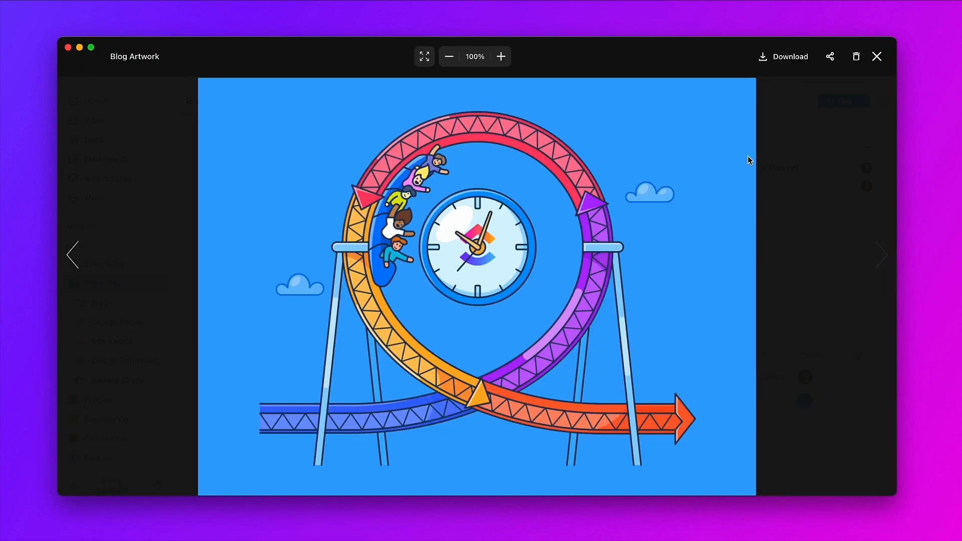
left_click(876, 56)
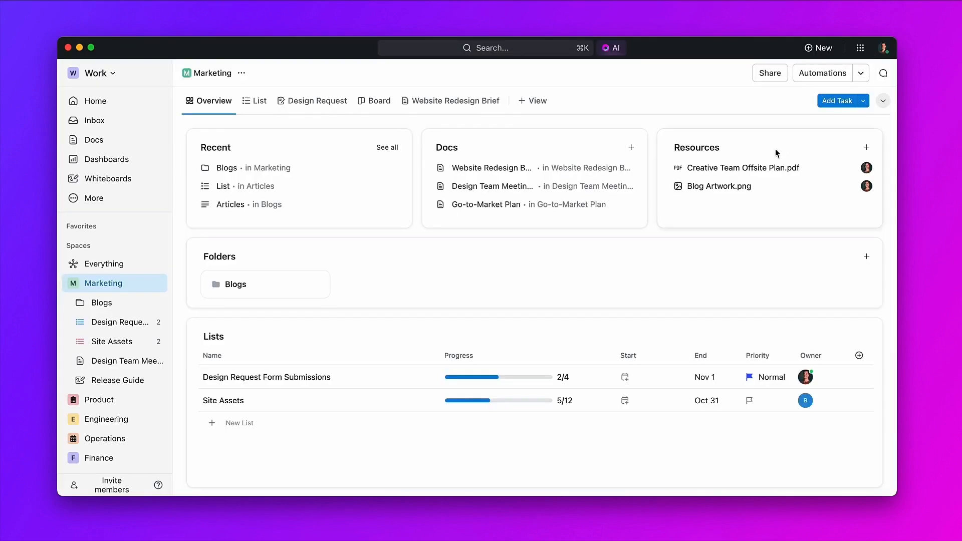
left_click(743, 167)
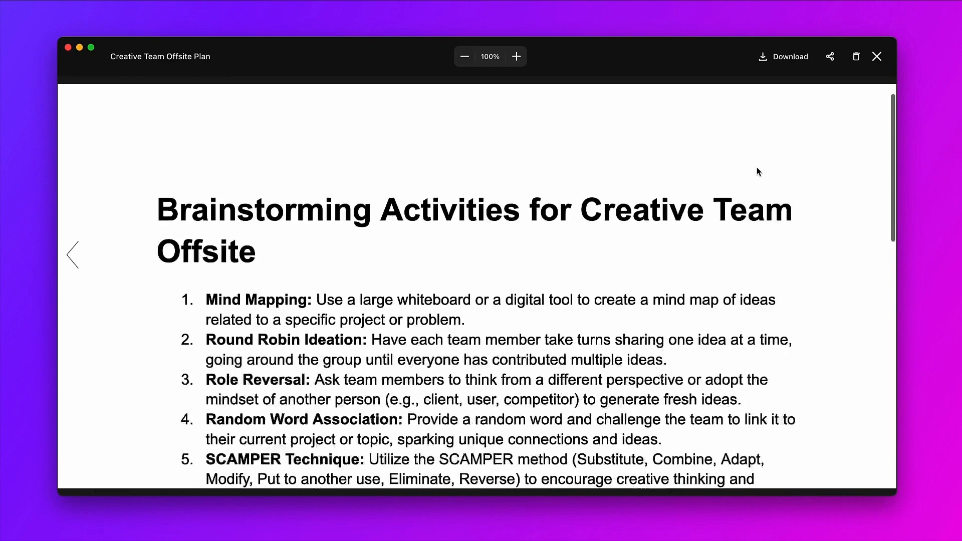
scroll("down", 3)
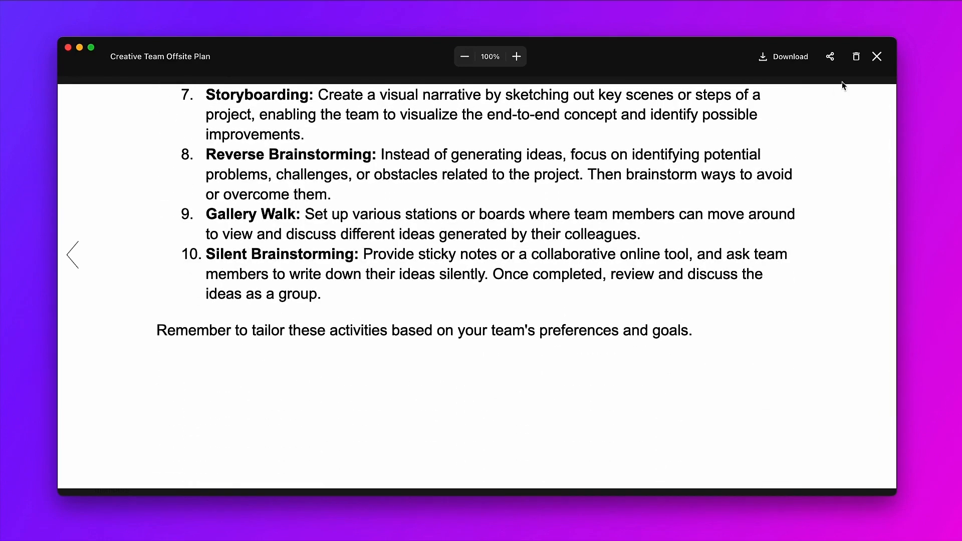
left_click(876, 57)
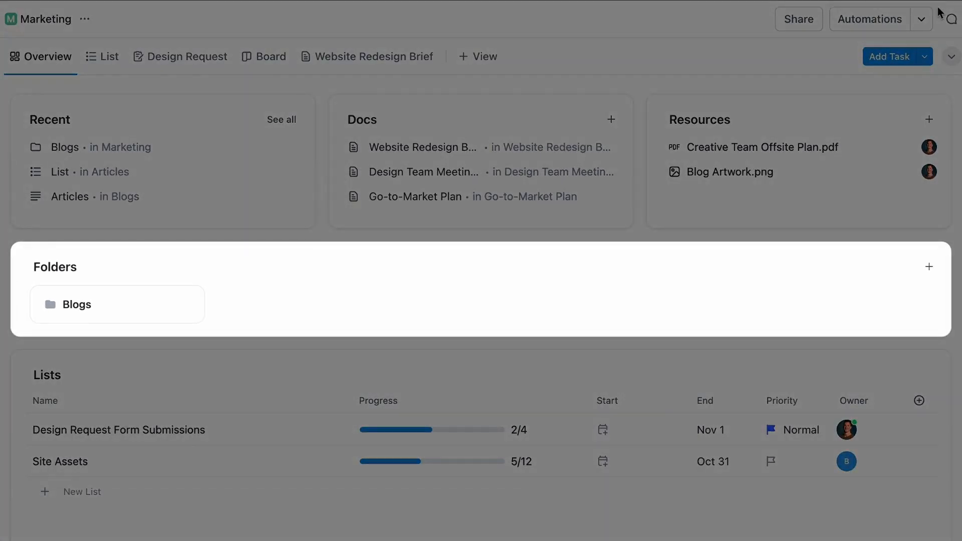
left_click(928, 266)
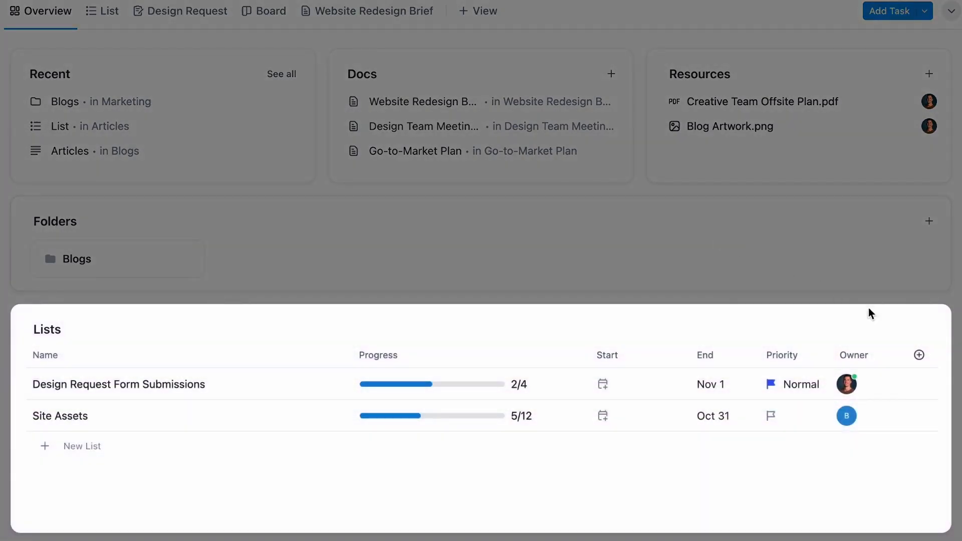
Add a Color column to the Lists widget and give Site Assets High priority.
left_click(919, 355)
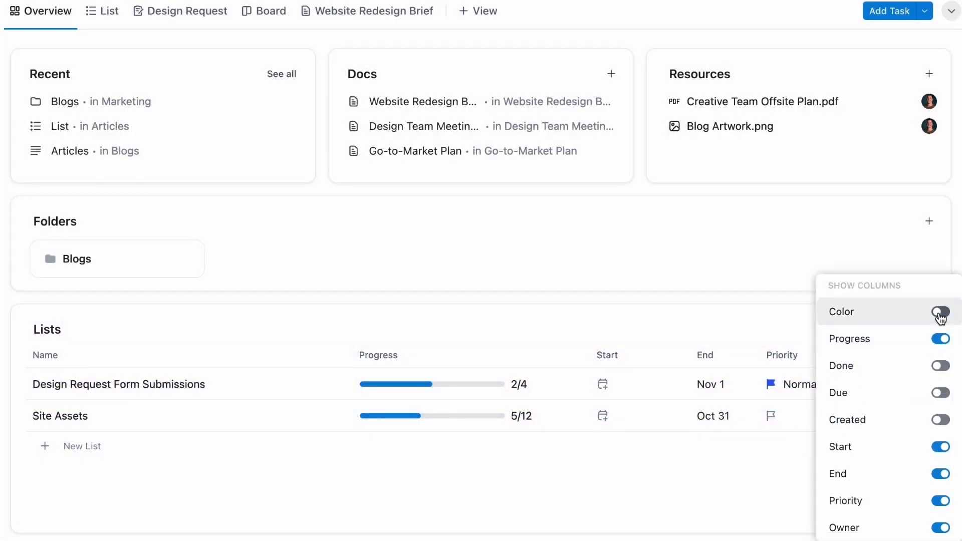
left_click(939, 312)
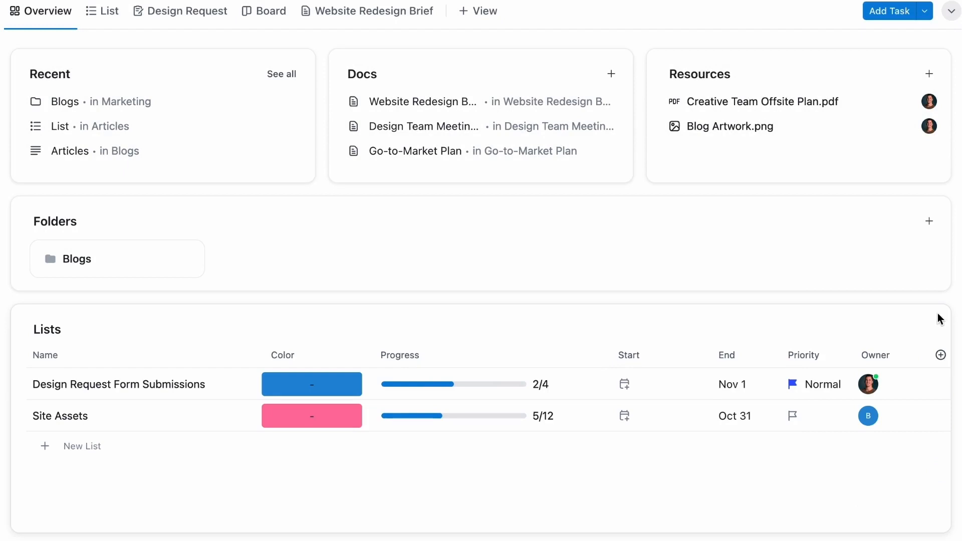
mouse_move(496, 389)
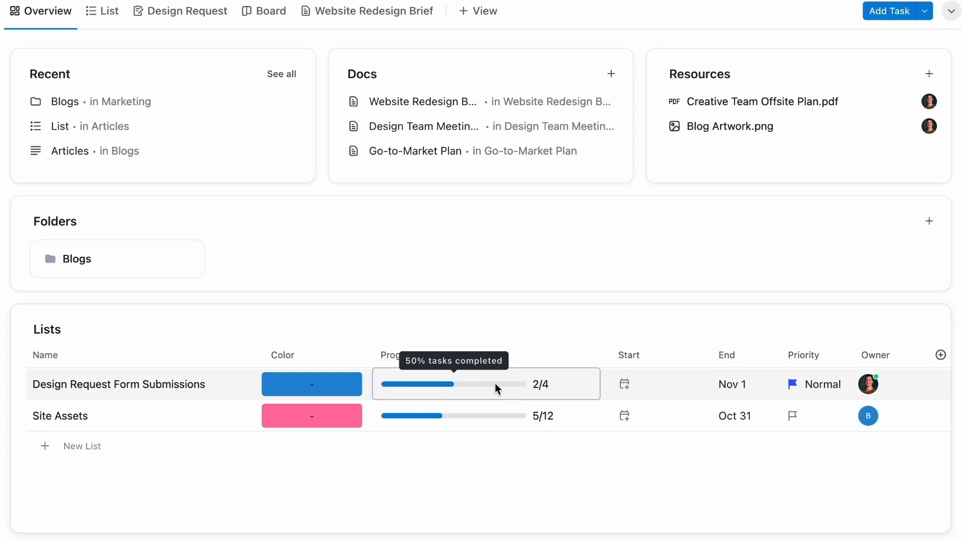
mouse_move(505, 432)
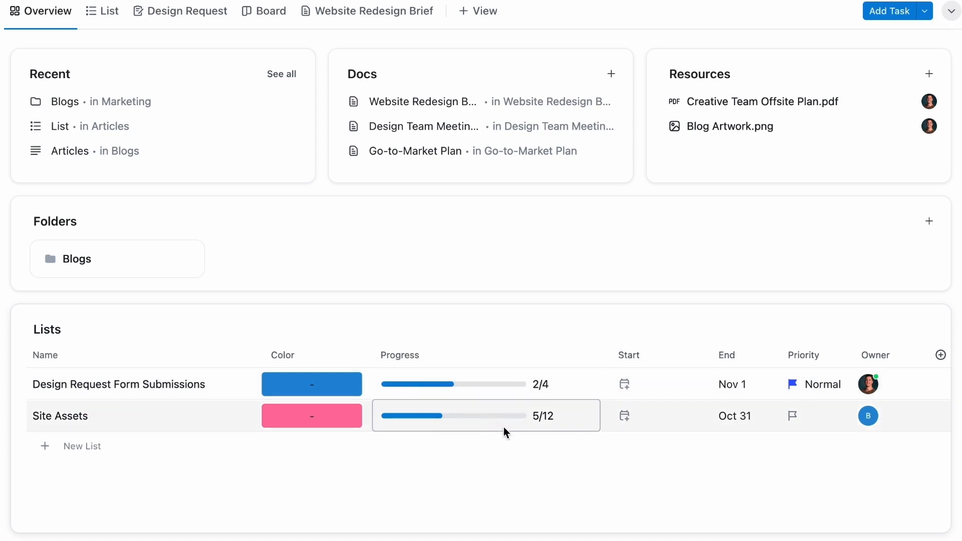
left_click(867, 415)
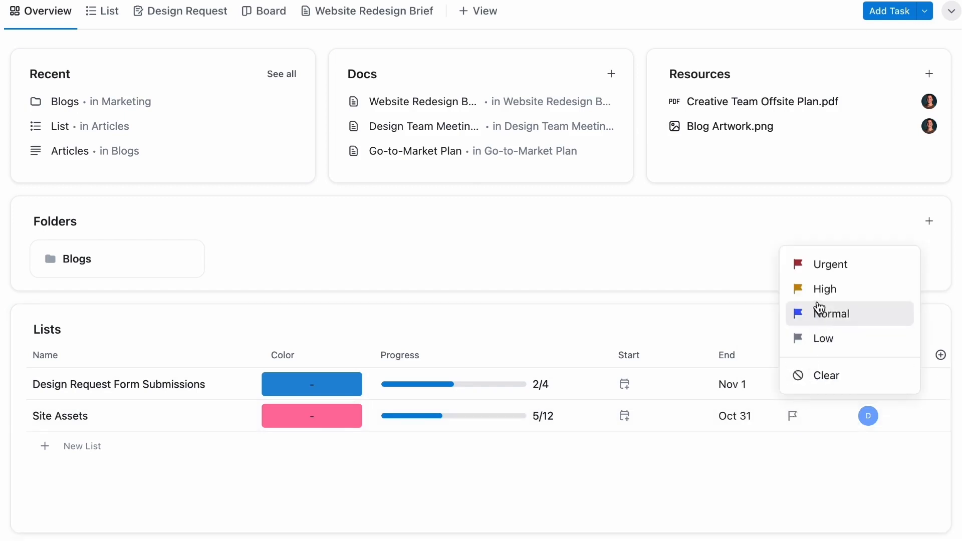
left_click(833, 313)
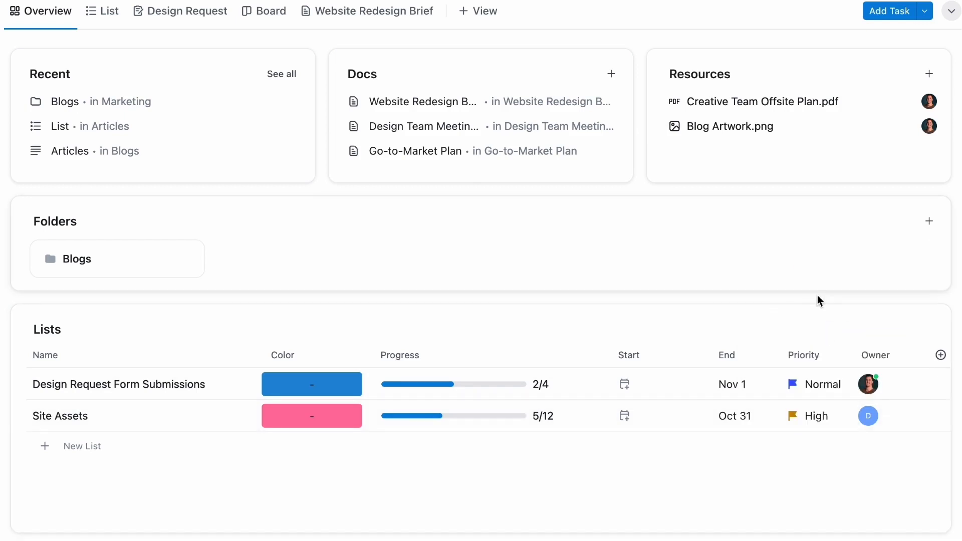